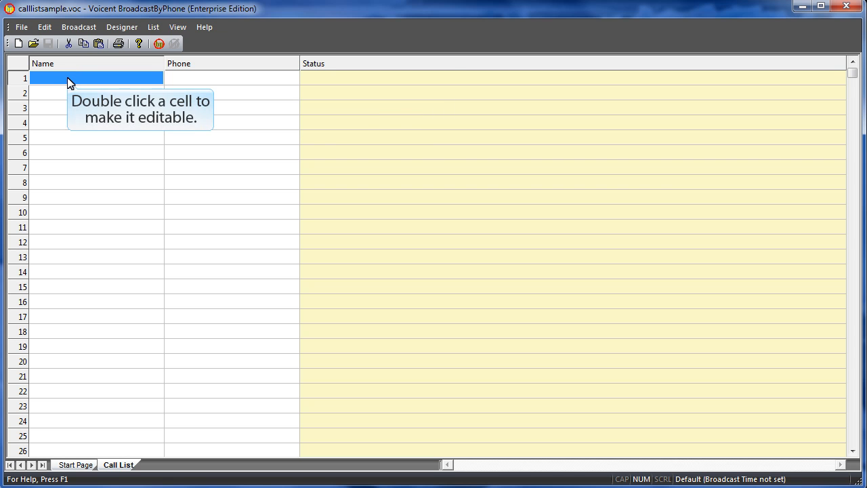
type("A")
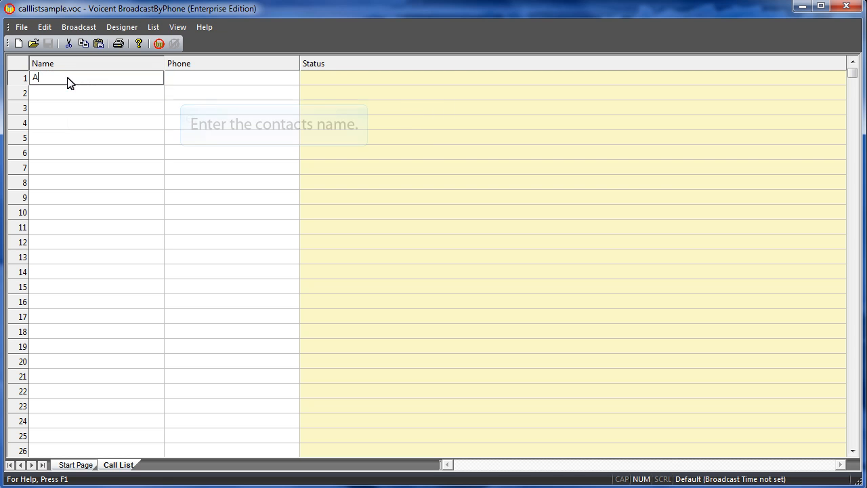
type("lbert Einstein")
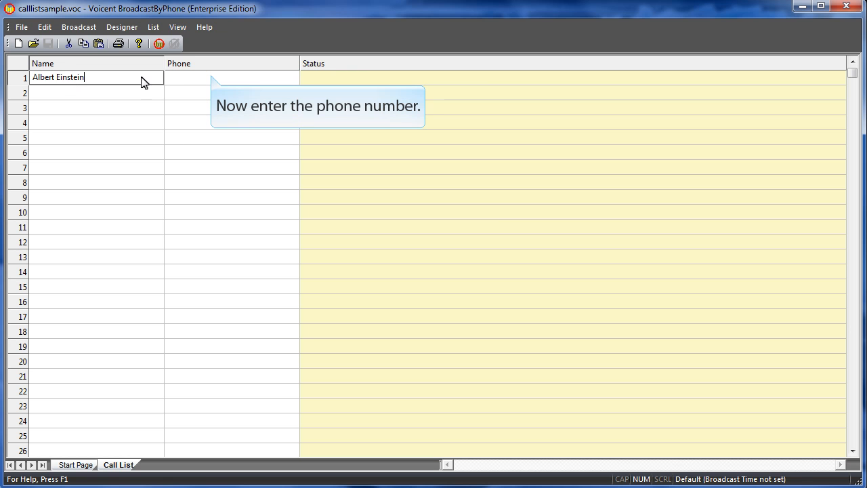
left_click(231, 78)
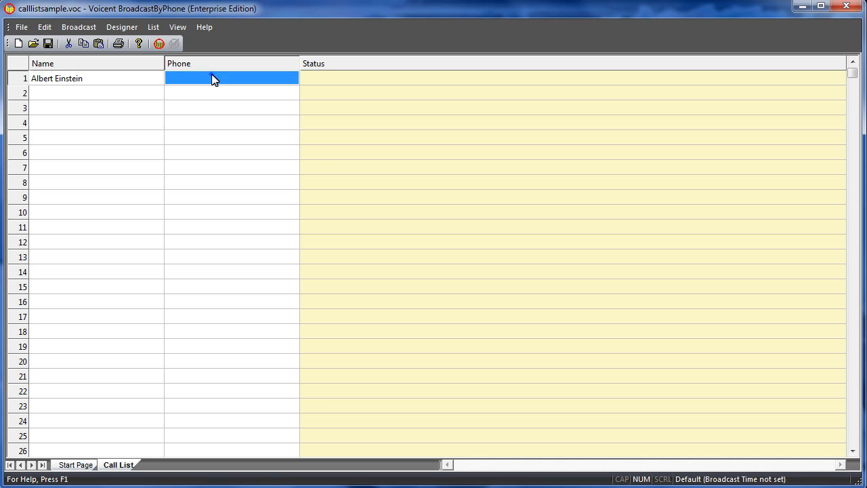
type("650-555-89")
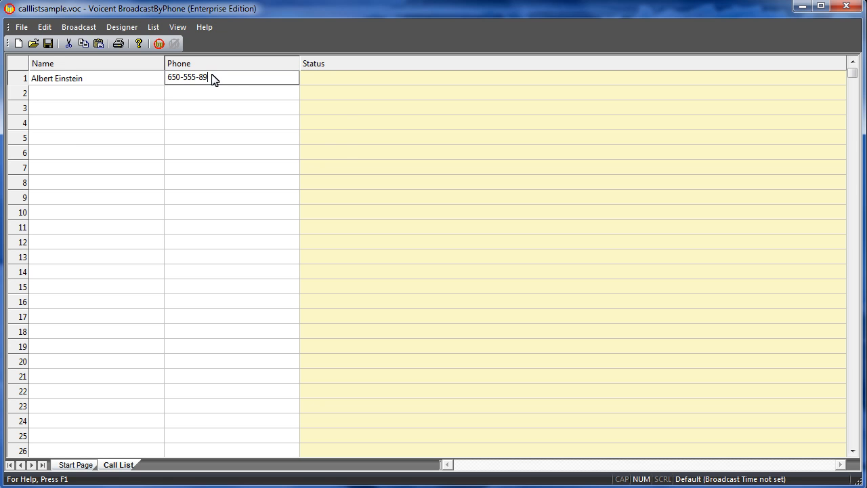
type("89")
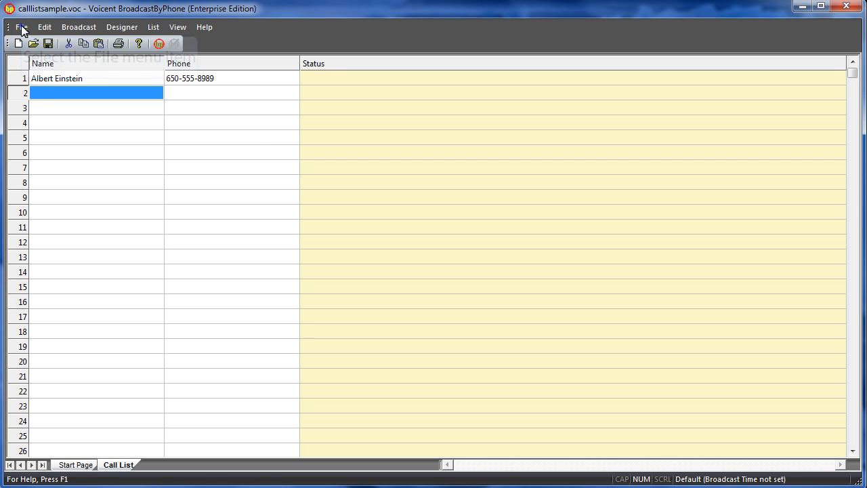
Load Godfather.csv from the CSV Files folder into the import dialog
left_click(21, 27)
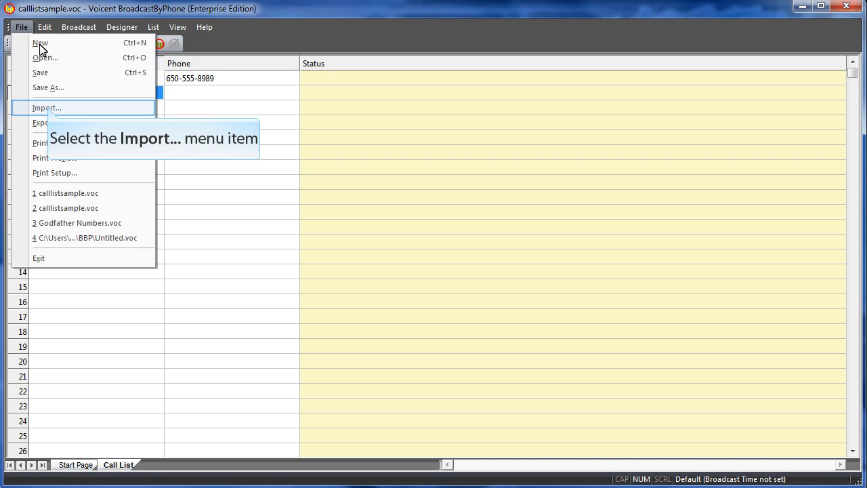
left_click(46, 108)
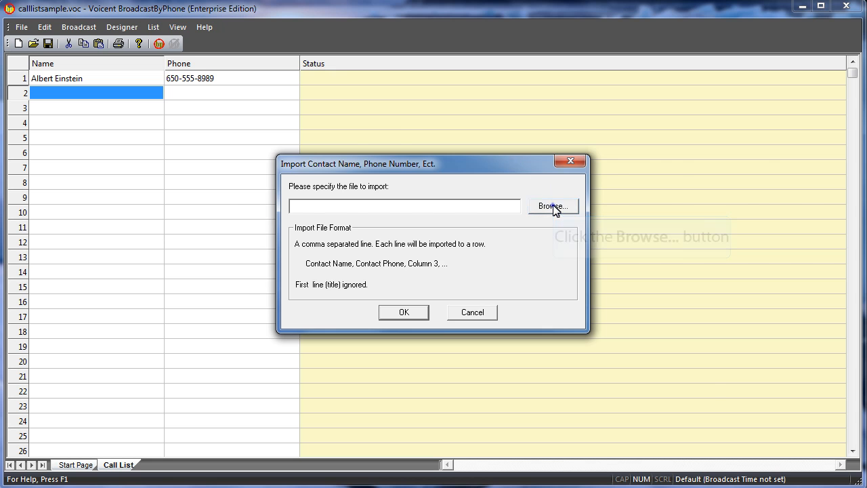
left_click(551, 206)
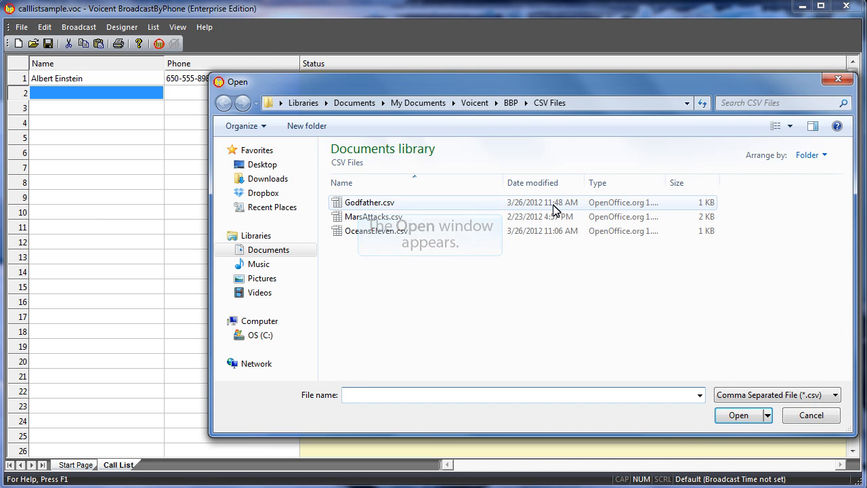
left_click(369, 202)
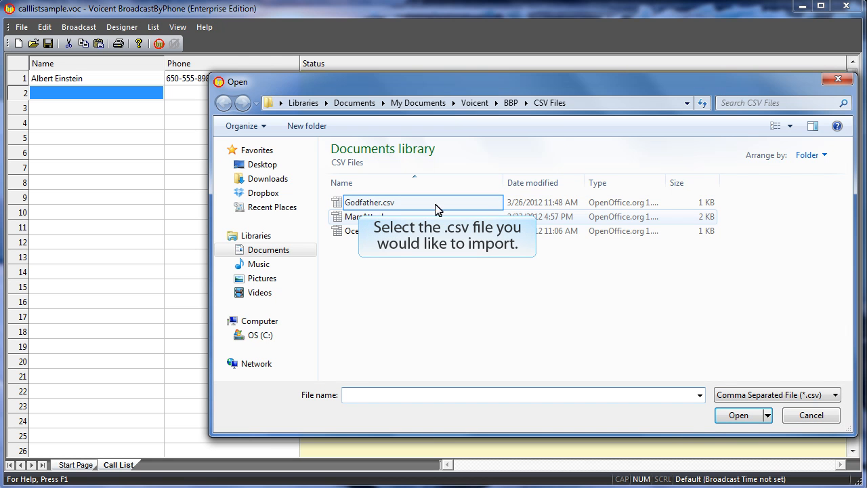
left_click(369, 202)
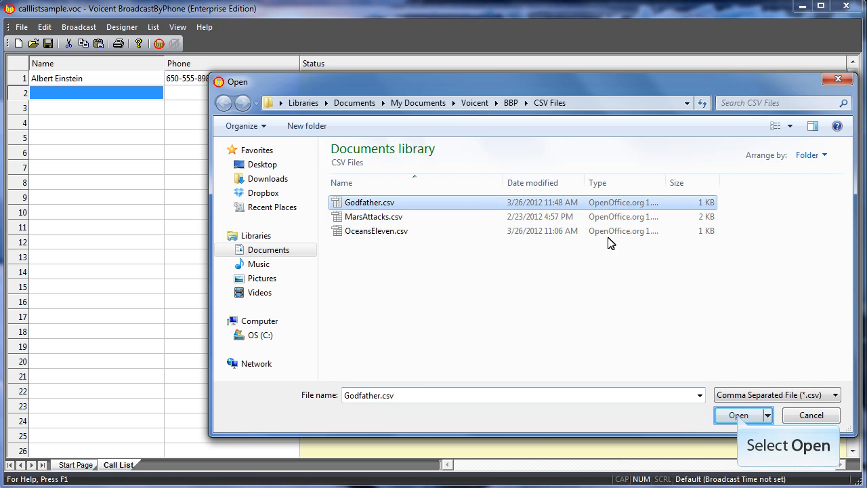
left_click(738, 414)
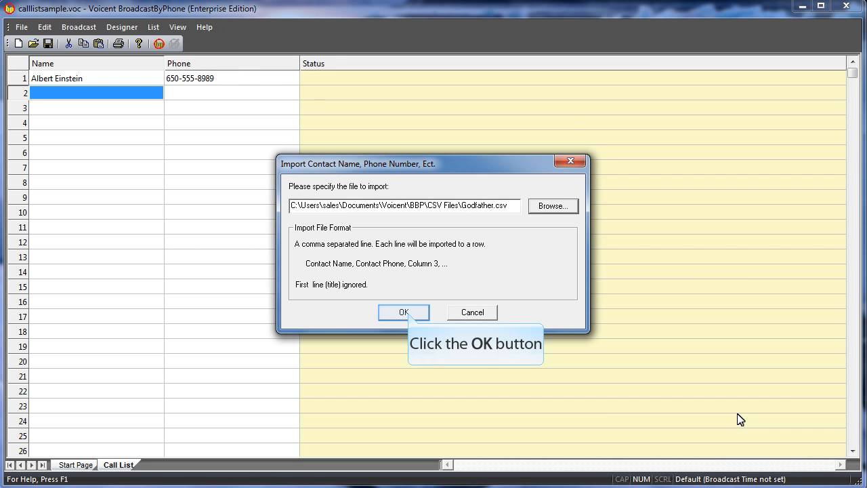
Import the 20 Godfather.csv records and acknowledge the completion notice
left_click(404, 313)
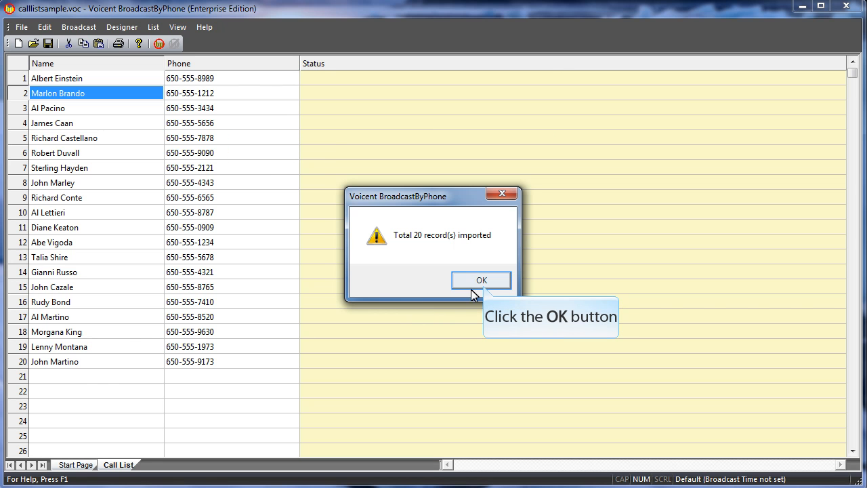
left_click(481, 279)
type("650-555-2486")
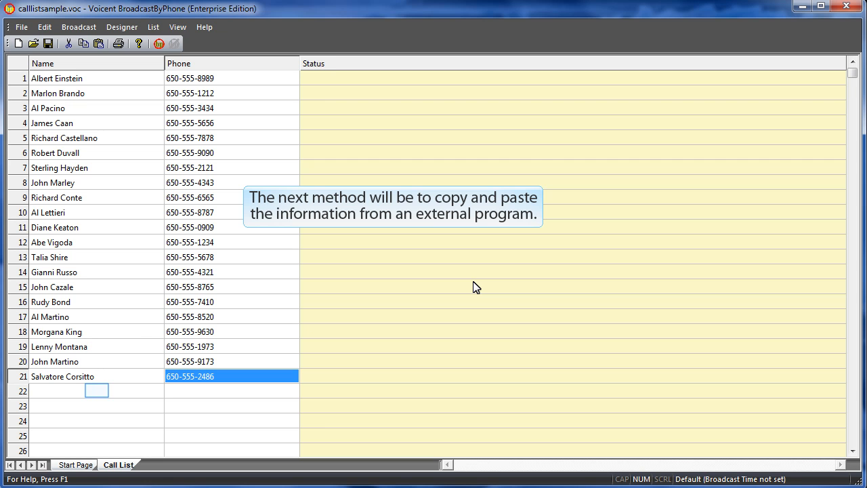
Copy the OceansEleven sheet's names and phone numbers (A1:B11) in Google Sheets
left_click(96, 390)
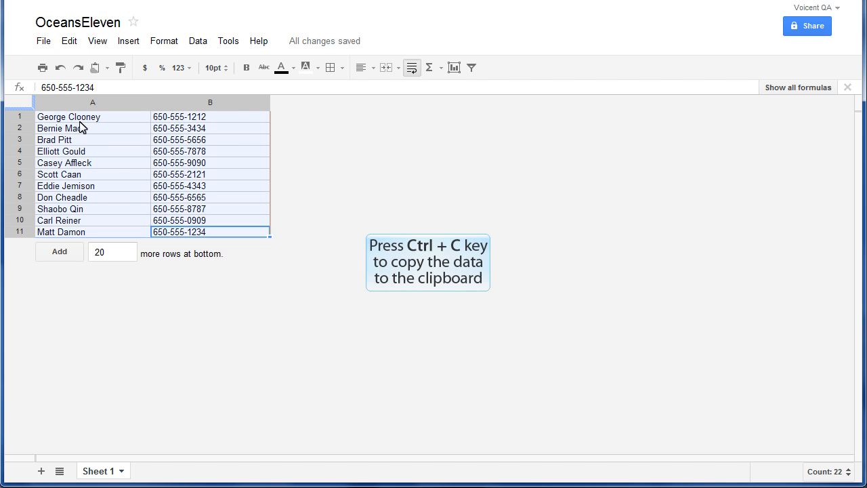
key("ctrl+c")
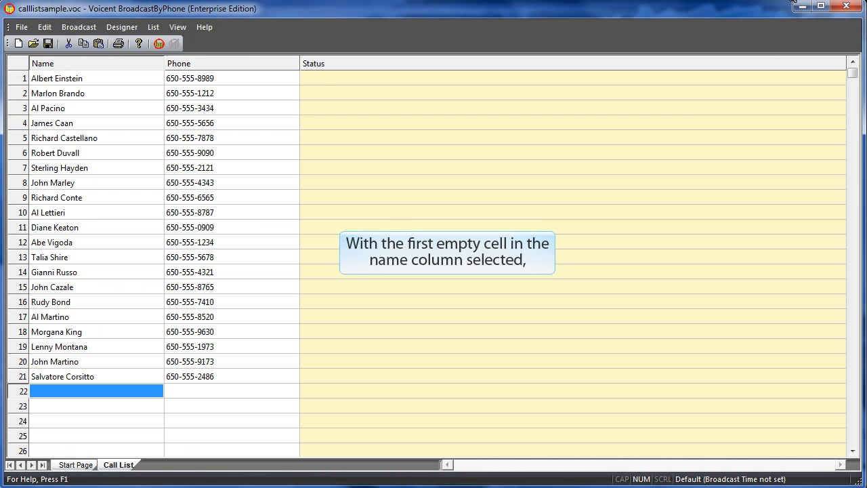
mouse_move(125, 254)
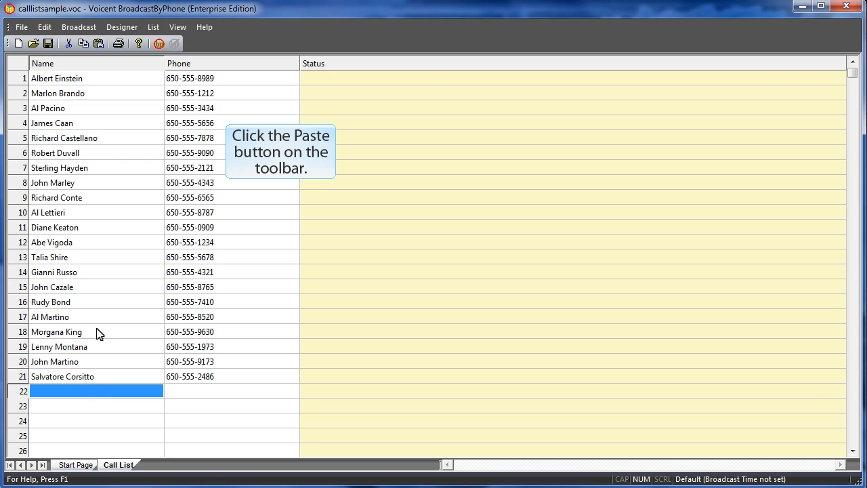
Paste the eleven OceansEleven contacts into row 22 of the call list
left_click(98, 42)
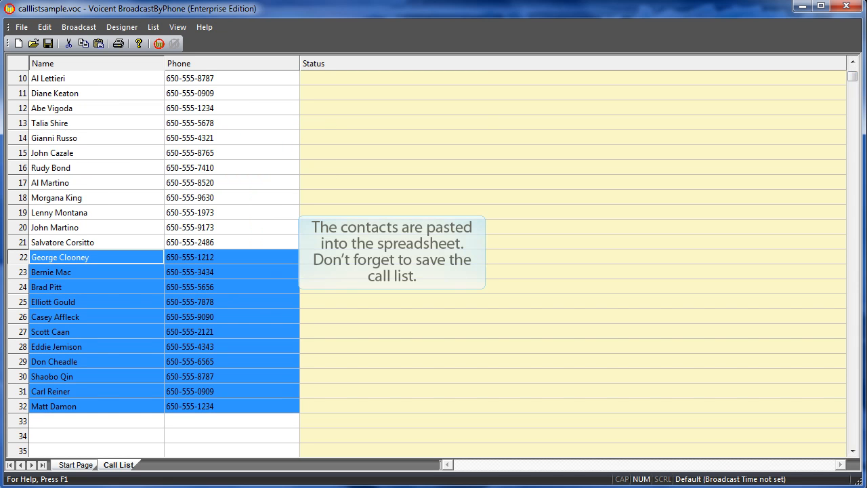